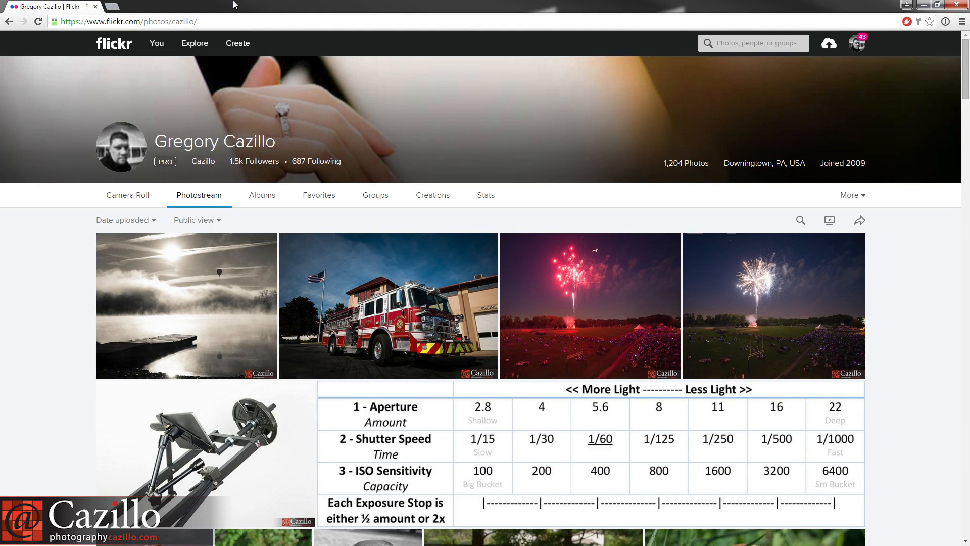
{"action": "mouse_move", "coordinate": [254, 161]}
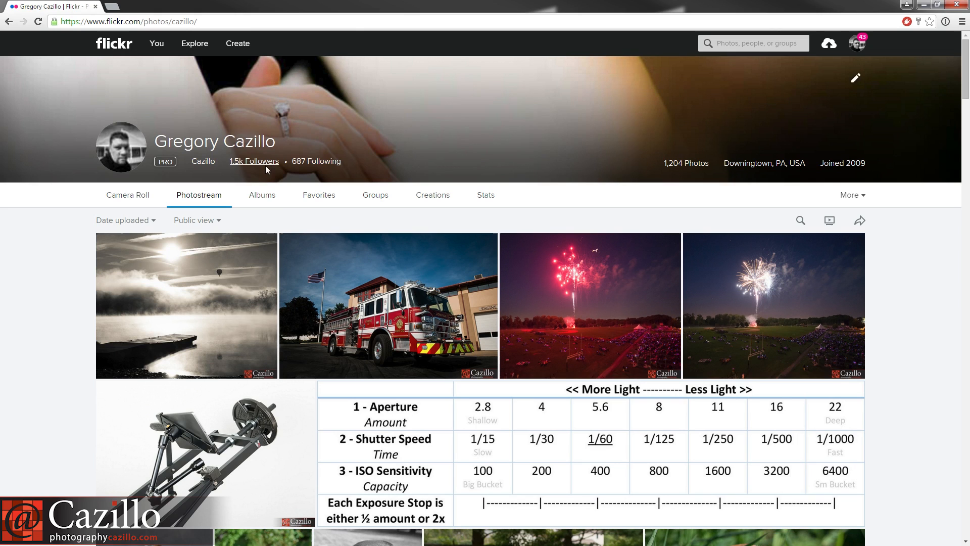
Open the Albums page listing Portraits, Wedding Photography and Scenic Photography
{"action": "left_click", "coordinate": [261, 196]}
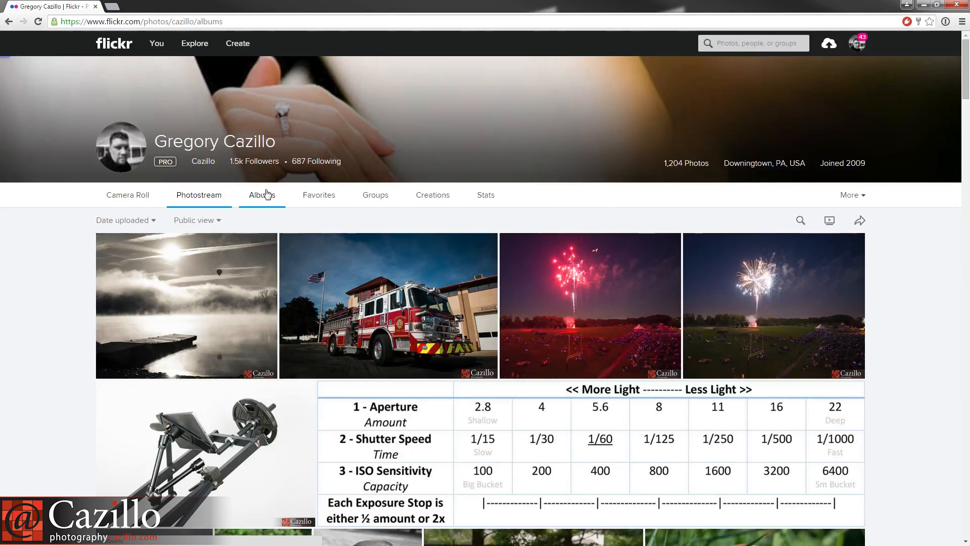
{"action": "left_click", "coordinate": [261, 195]}
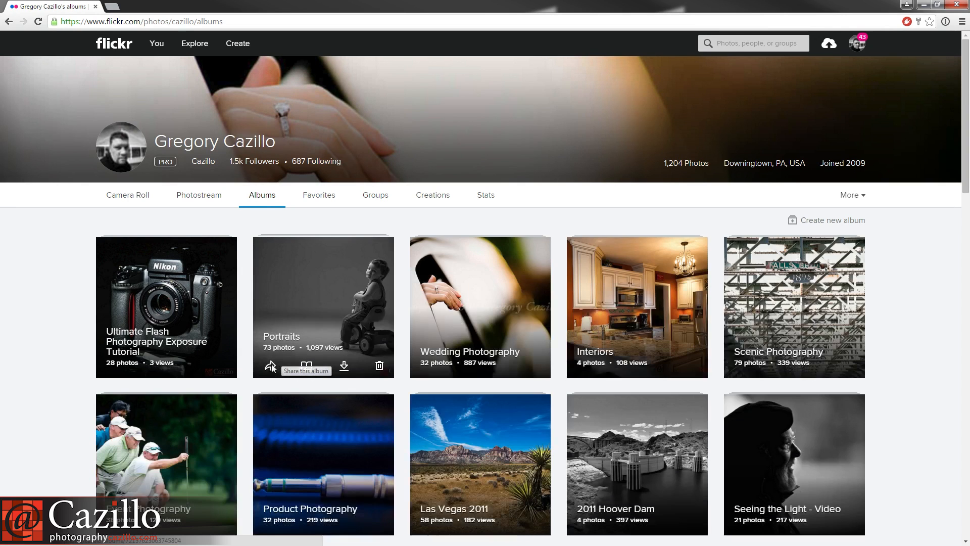
{"action": "mouse_move", "coordinate": [271, 366]}
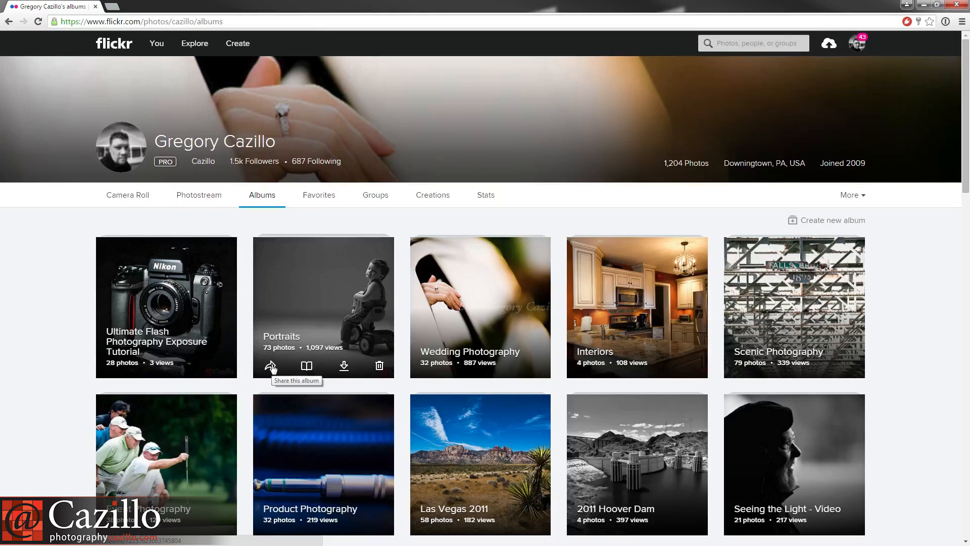
View the Portraits album's embed code, then open the Portraits album itself
{"action": "left_click", "coordinate": [271, 365]}
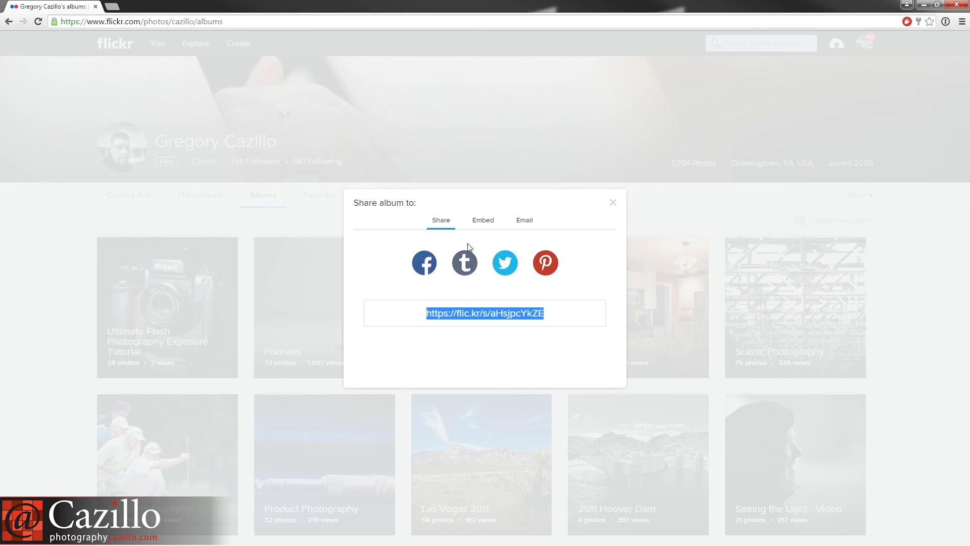
{"action": "left_click", "coordinate": [482, 220]}
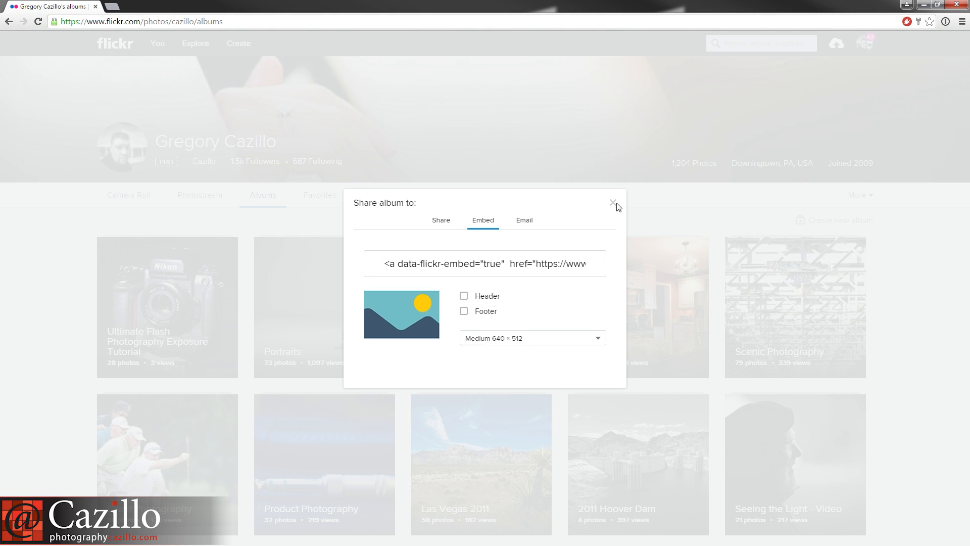
{"action": "left_click", "coordinate": [613, 204]}
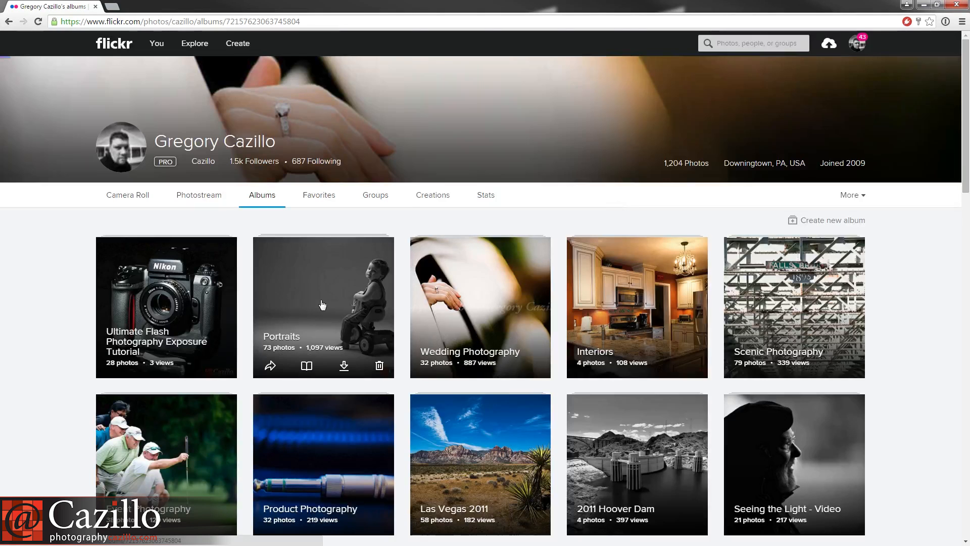
{"action": "left_click", "coordinate": [322, 306]}
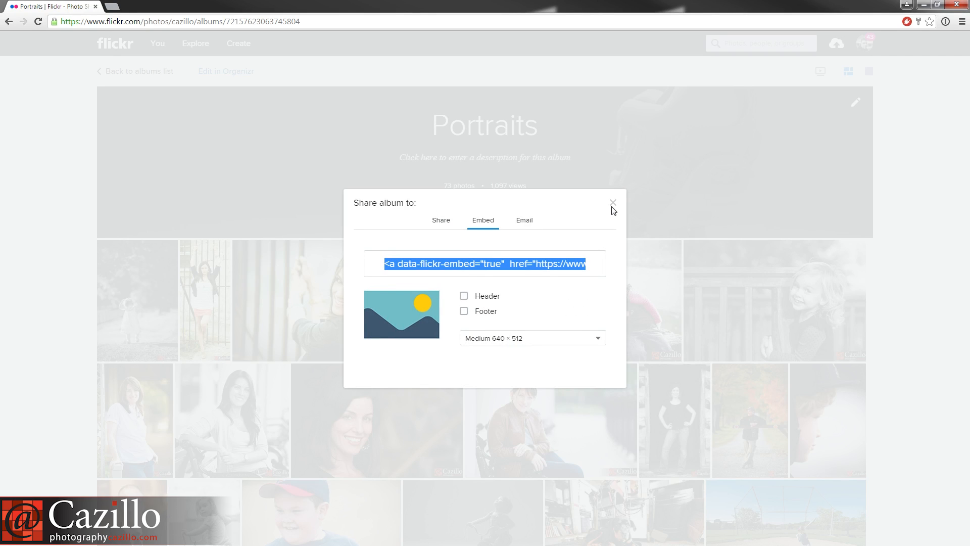
Close sharing and open the black-and-white tricycle photo 'Alex' from Portraits
{"action": "left_click", "coordinate": [613, 204]}
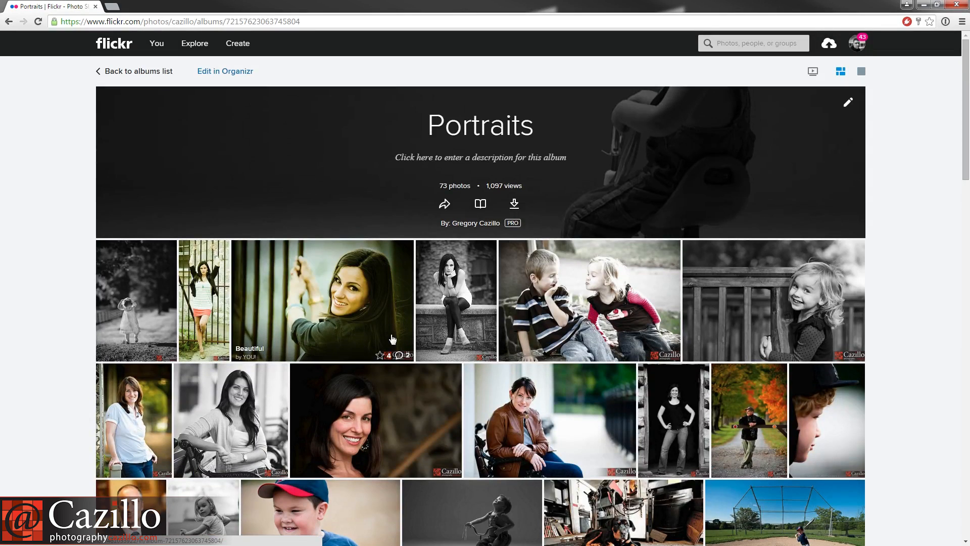
{"action": "scroll", "scroll_direction": "down", "scroll_amount": 3}
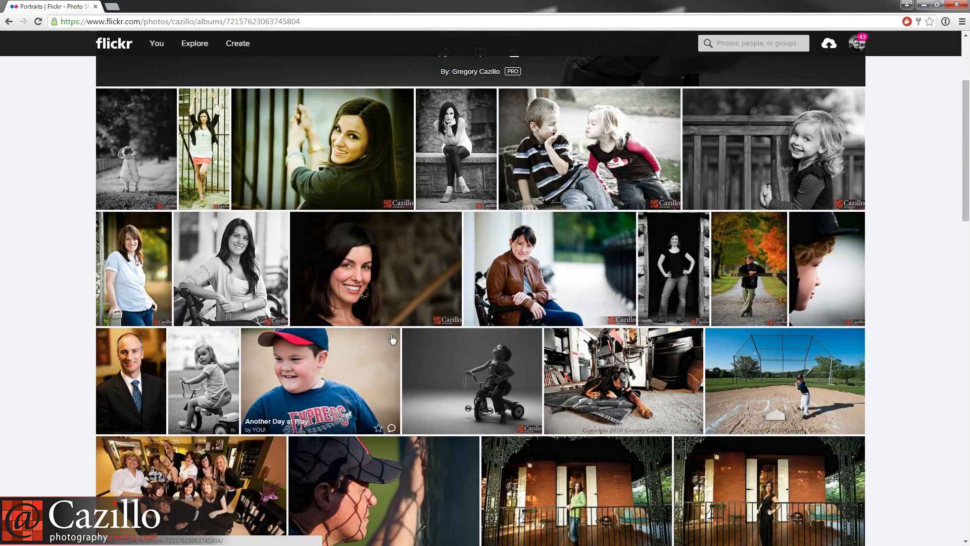
{"action": "left_click", "coordinate": [472, 381]}
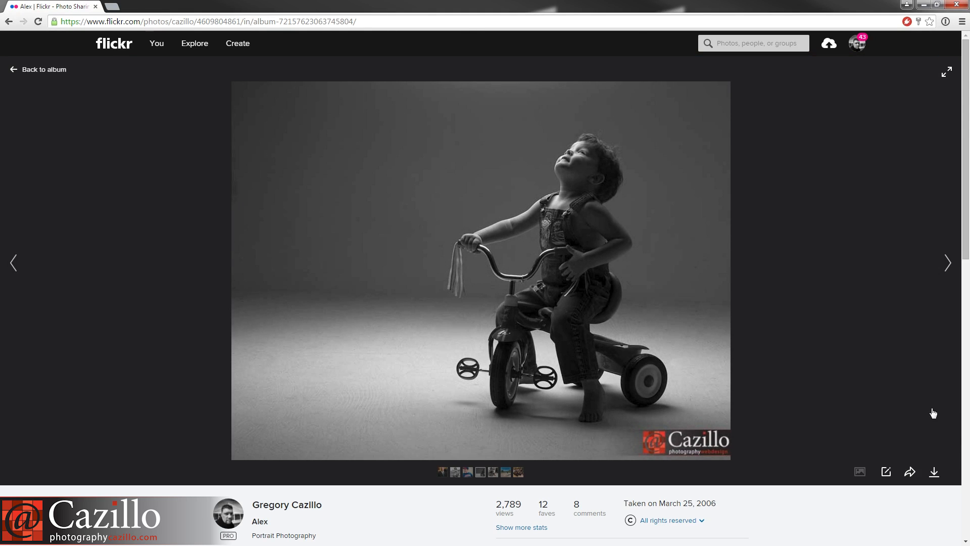
Embed the Alex photo with Slideshow checked at Large 1000 × 758 size
{"action": "left_click", "coordinate": [910, 471]}
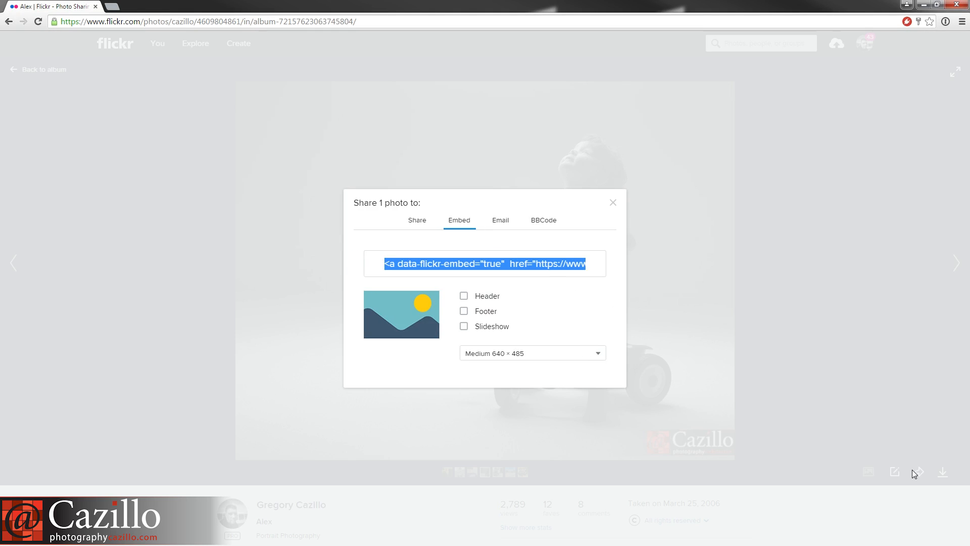
{"action": "left_click", "coordinate": [463, 326]}
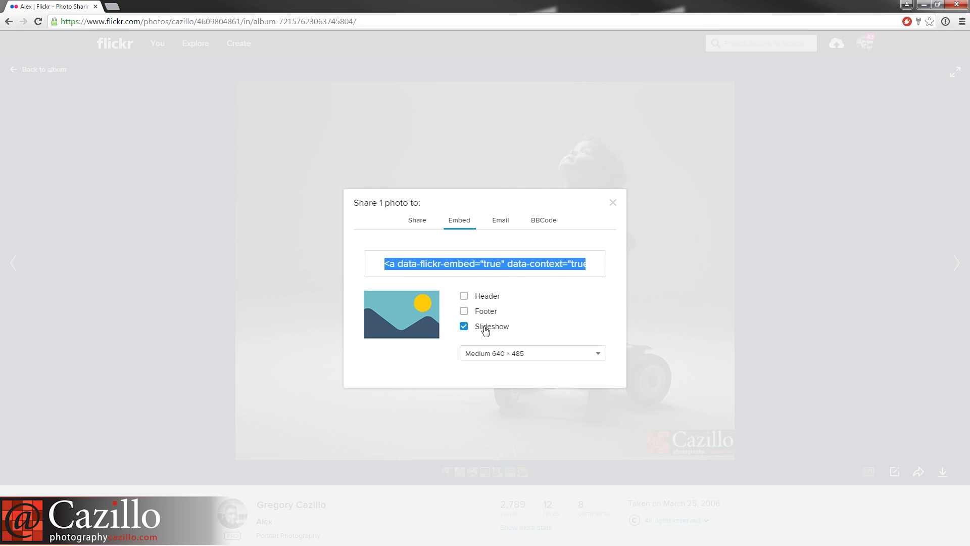
{"action": "left_click", "coordinate": [531, 353]}
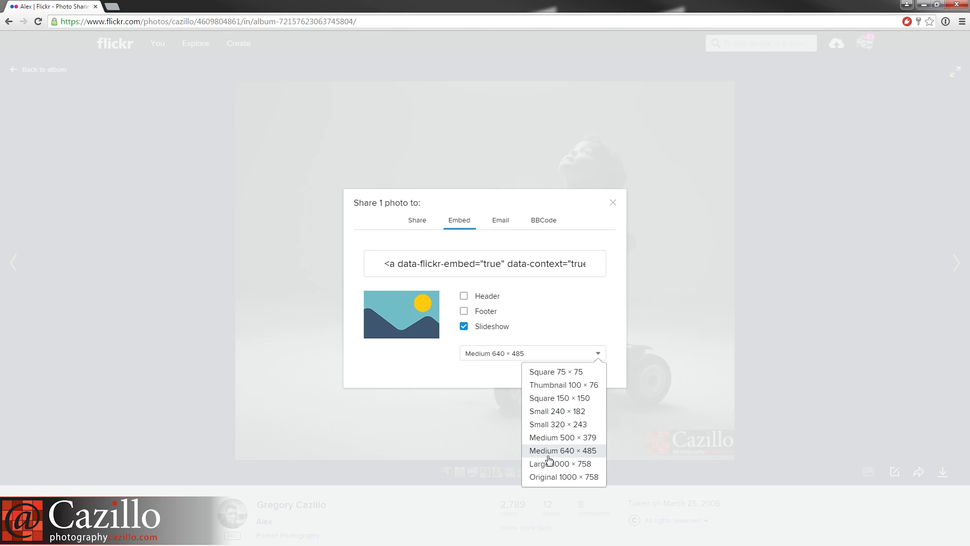
{"action": "mouse_move", "coordinate": [550, 463]}
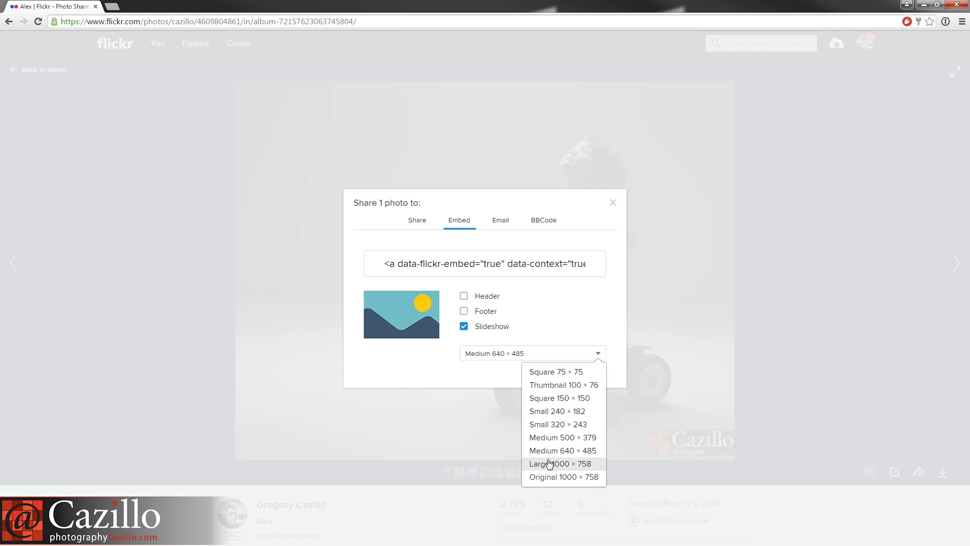
{"action": "mouse_move", "coordinate": [550, 464]}
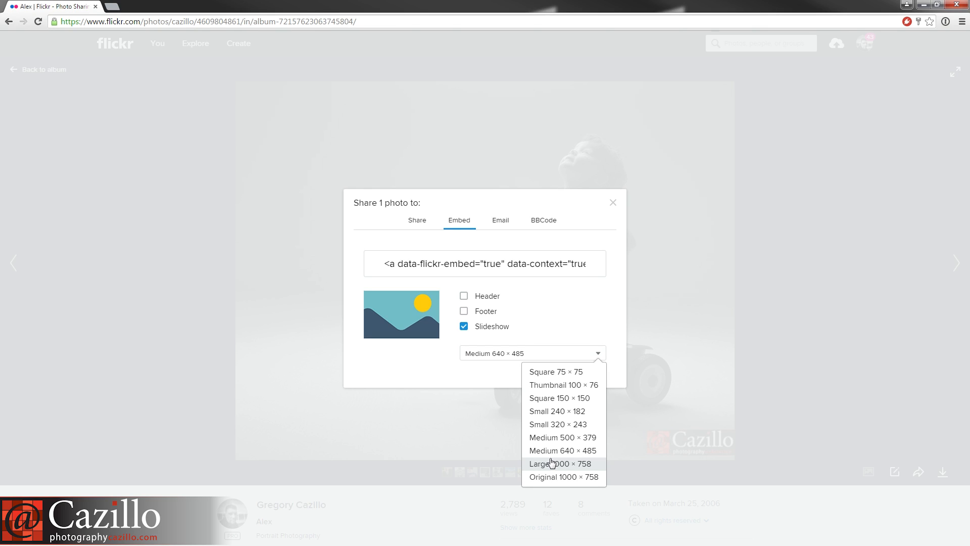
{"action": "mouse_move", "coordinate": [554, 450]}
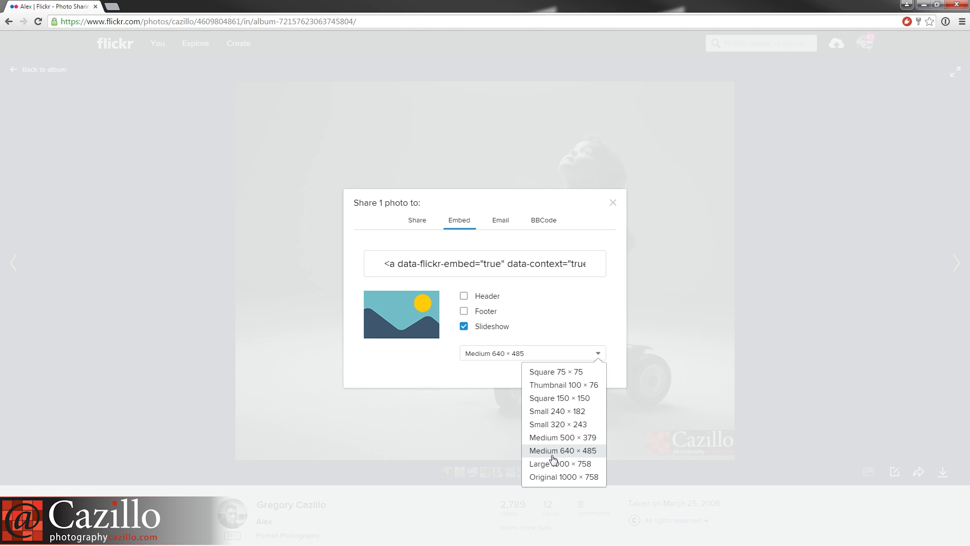
{"action": "mouse_move", "coordinate": [560, 463]}
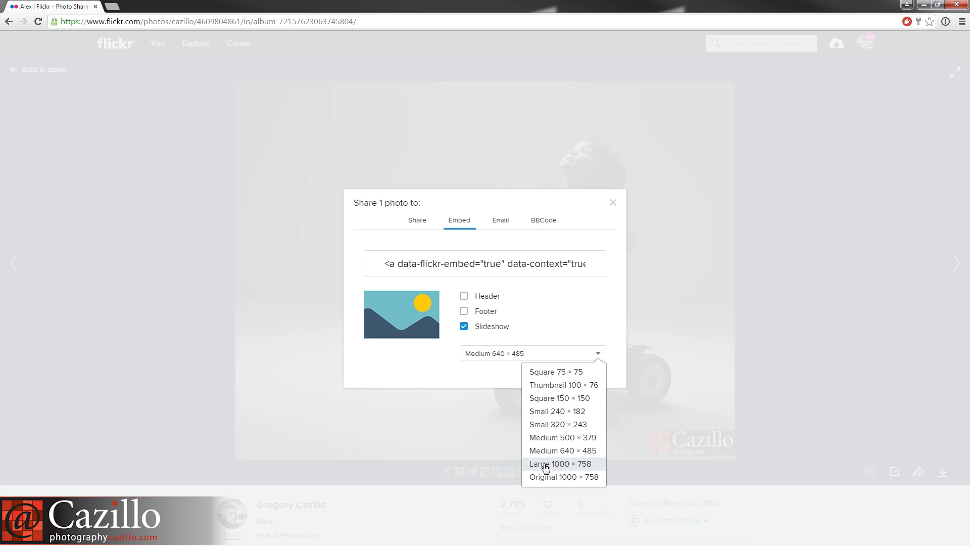
{"action": "left_click", "coordinate": [560, 464]}
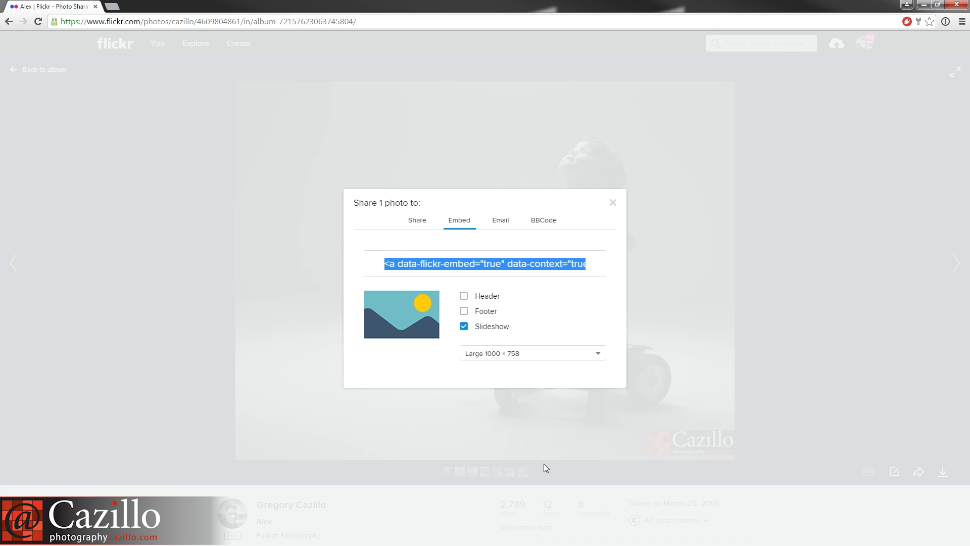
{"action": "mouse_move", "coordinate": [494, 319]}
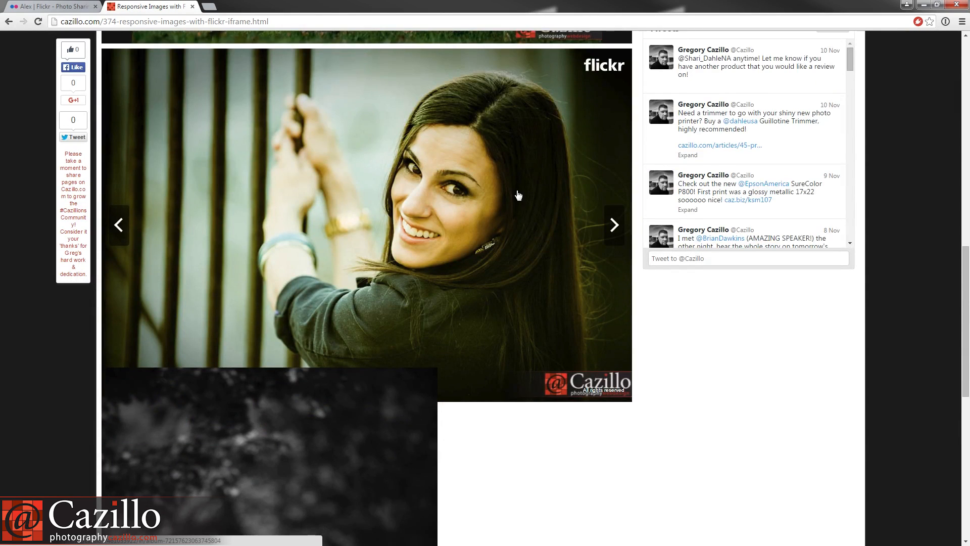
Scroll the cazillo.com article to the embedded Flickr slideshow of a smiling woman
{"action": "scroll", "scroll_direction": "down", "scroll_amount": 3}
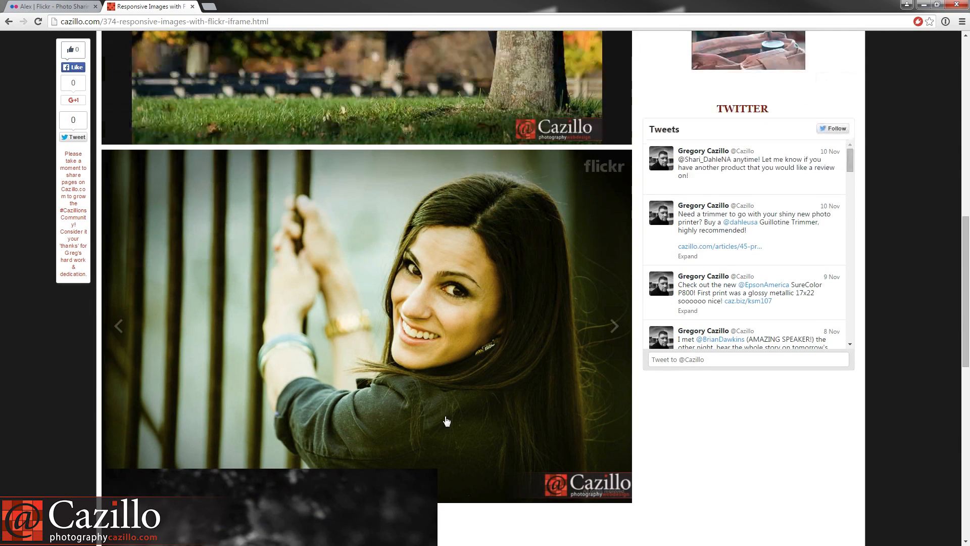
{"action": "mouse_move", "coordinate": [639, 149]}
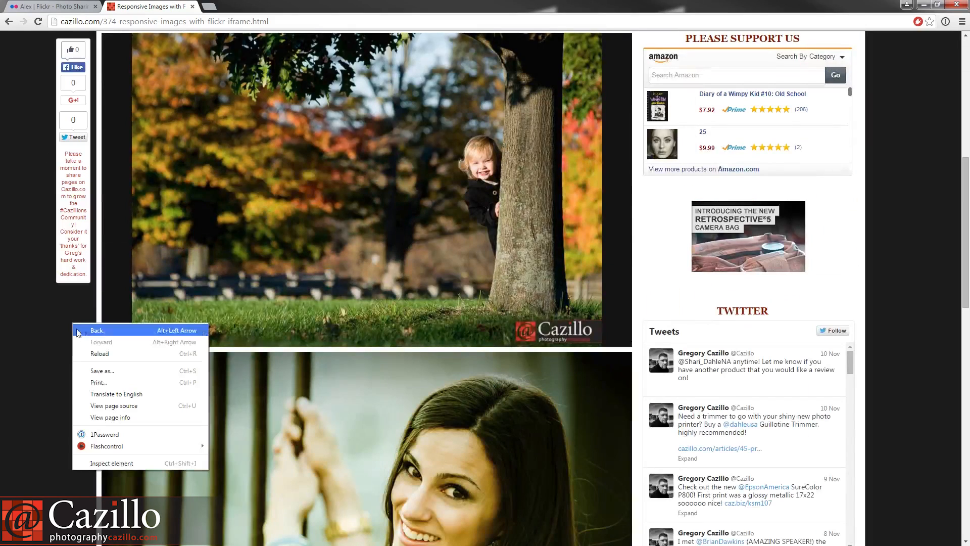
{"action": "mouse_move", "coordinate": [126, 431]}
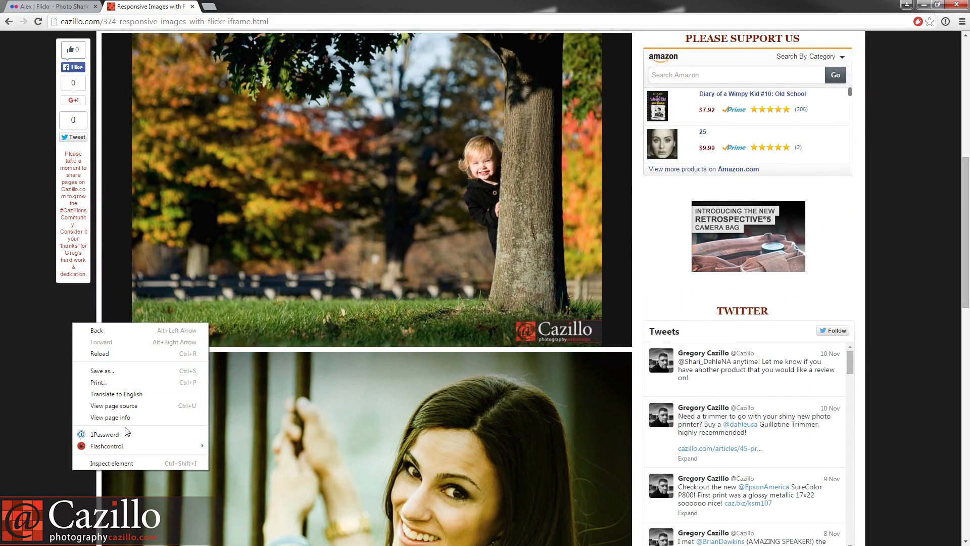
Preview the article in DevTools as an Apple iPhone 6 Plus in landscape
{"action": "left_click", "coordinate": [111, 462]}
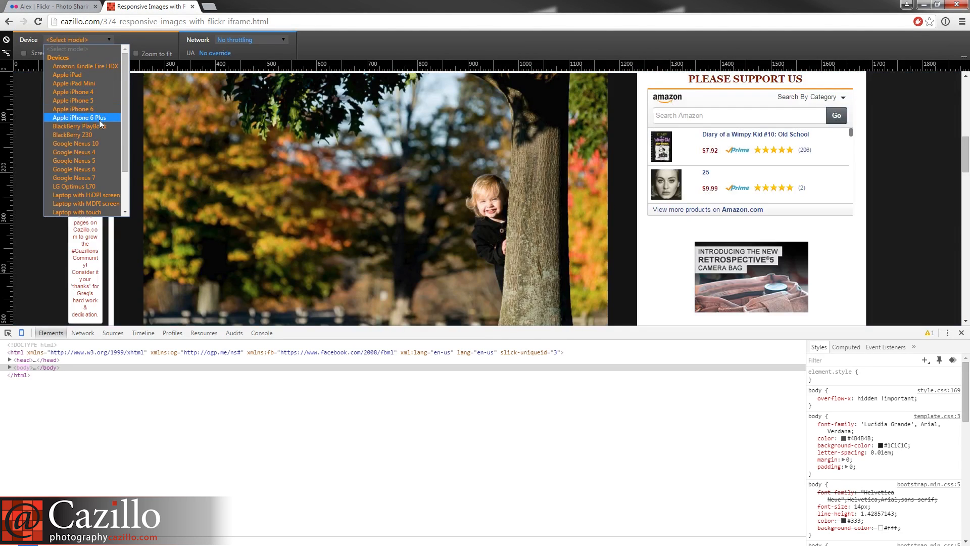
{"action": "left_click", "coordinate": [81, 118]}
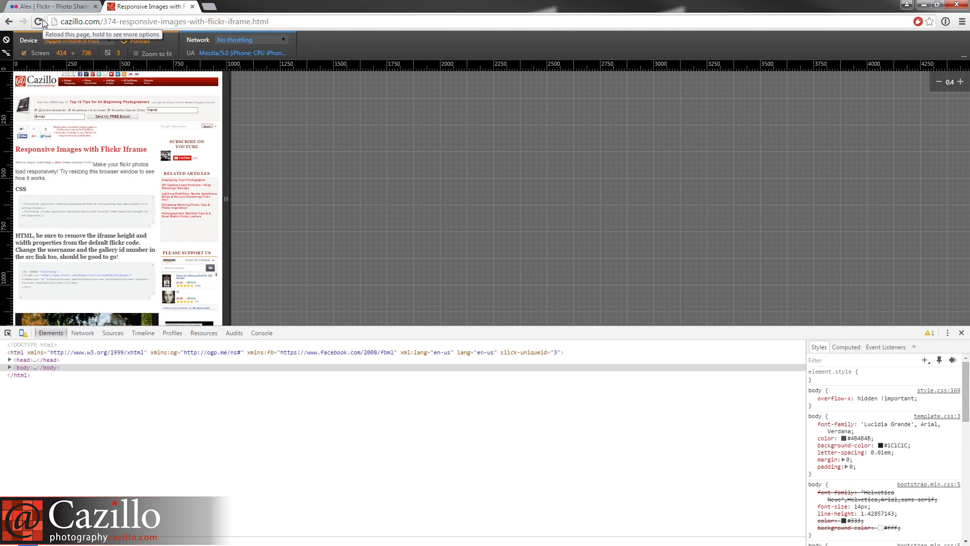
{"action": "left_click", "coordinate": [137, 40]}
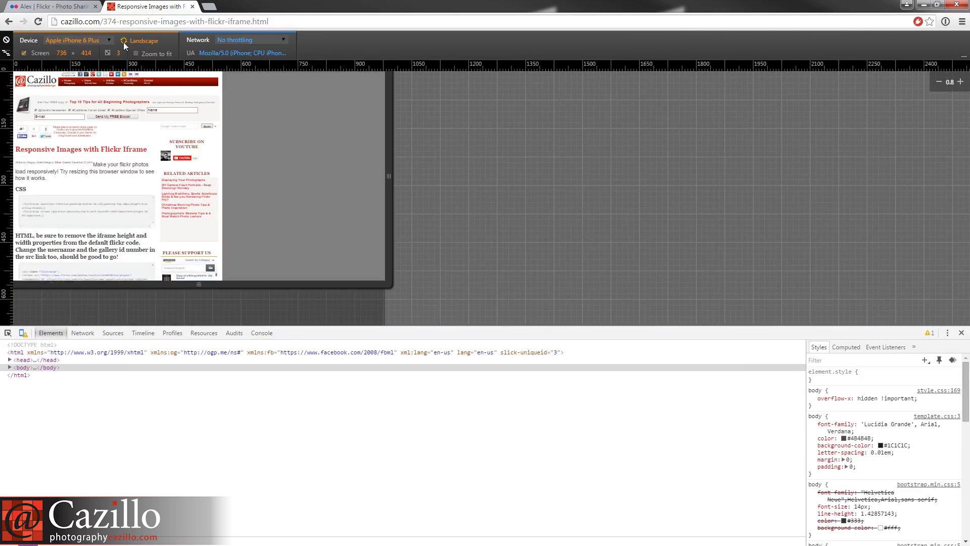
{"action": "left_click", "coordinate": [962, 82]}
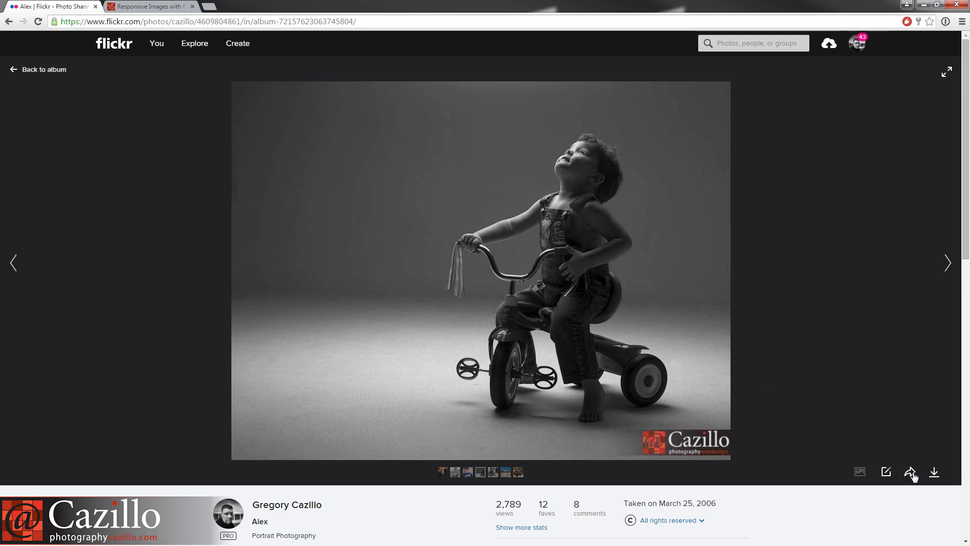
Reopen the Alex photo's share dialog showing the slideshow embed code
{"action": "left_click", "coordinate": [910, 472]}
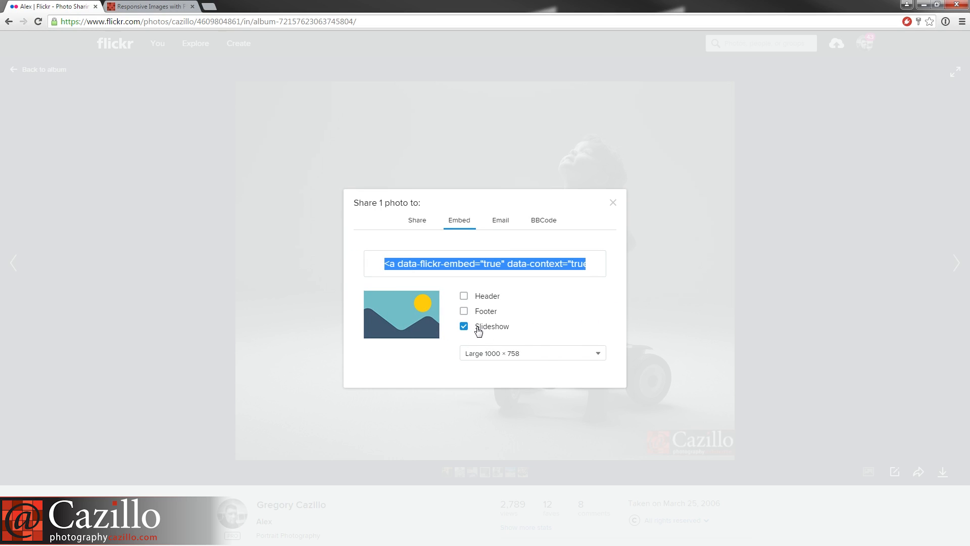